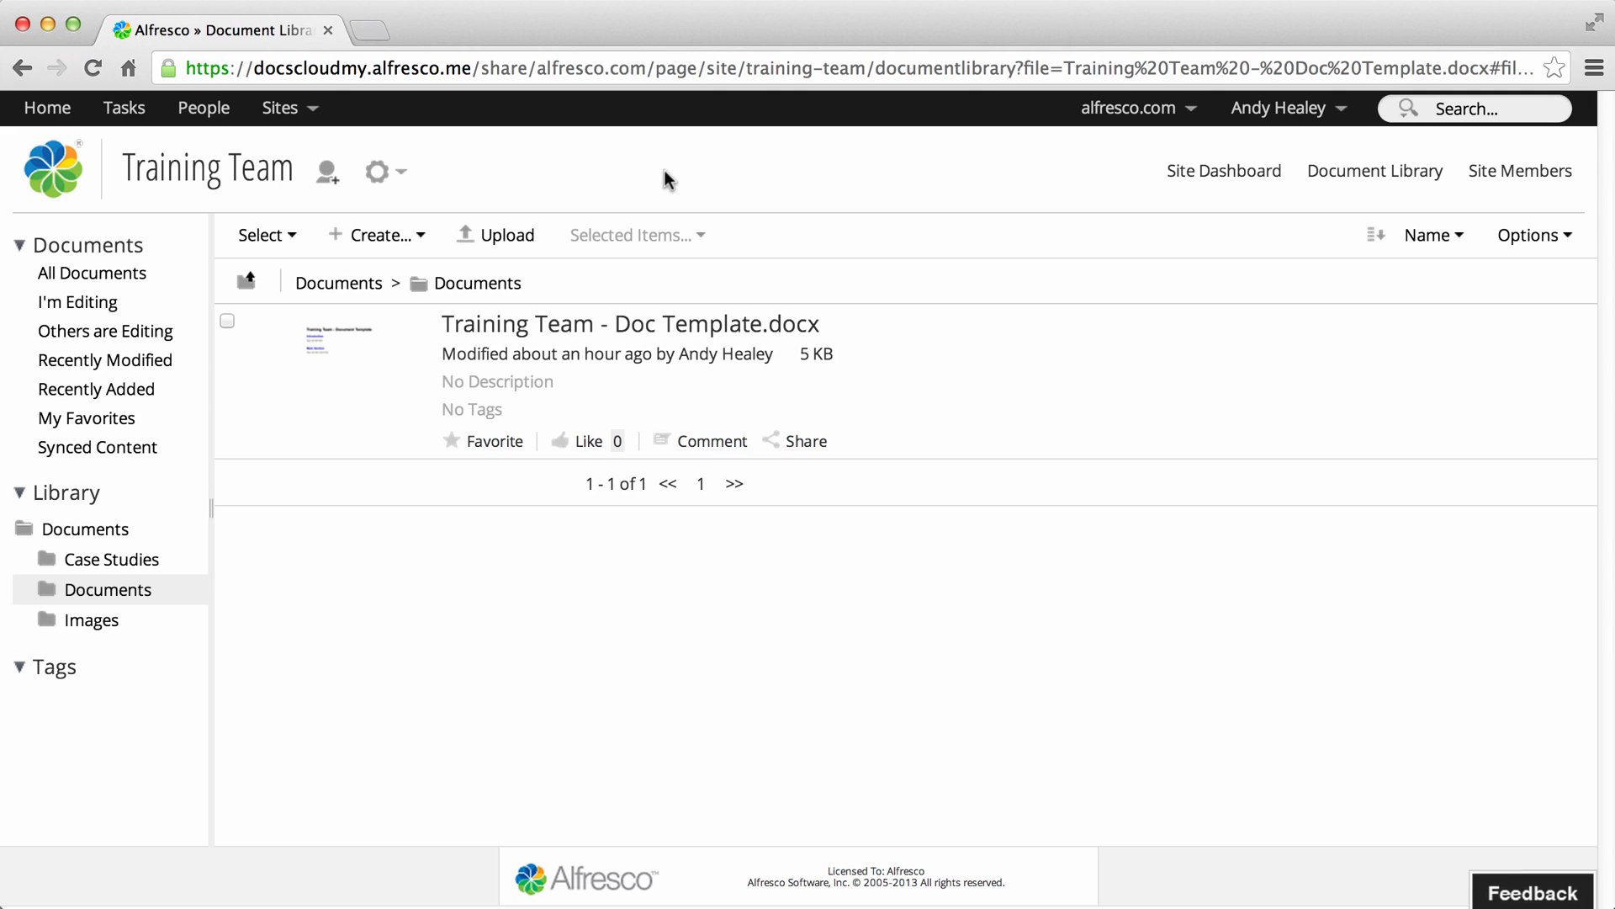
mouse_move(587, 329)
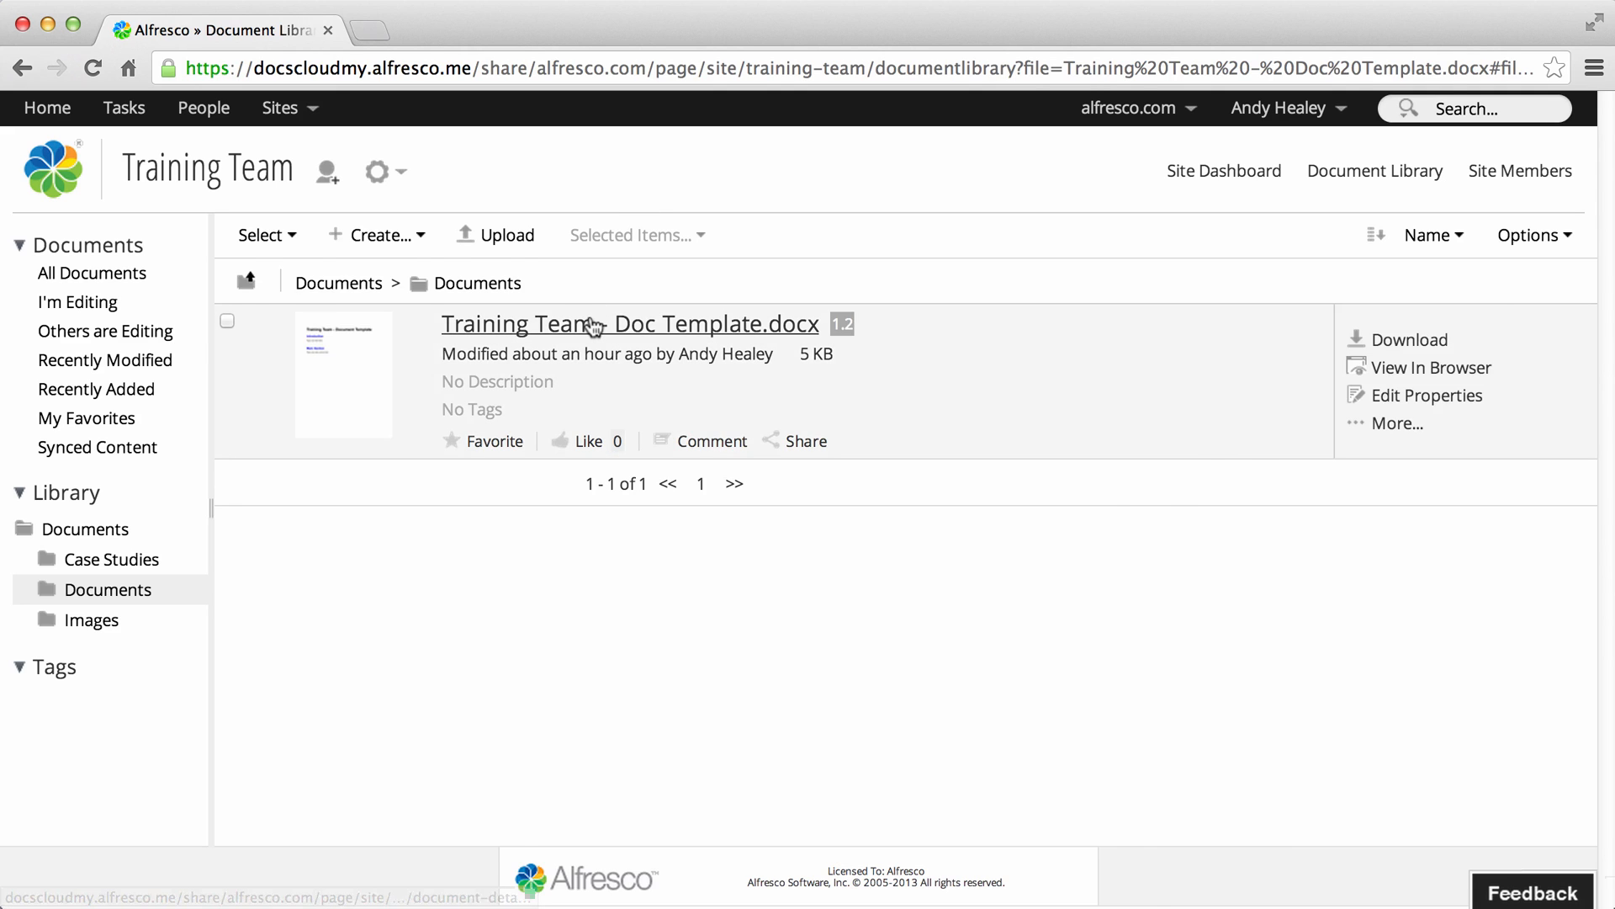
- Open the details page for 'Training Team - Doc Template.docx' from the Document Library
click(629, 323)
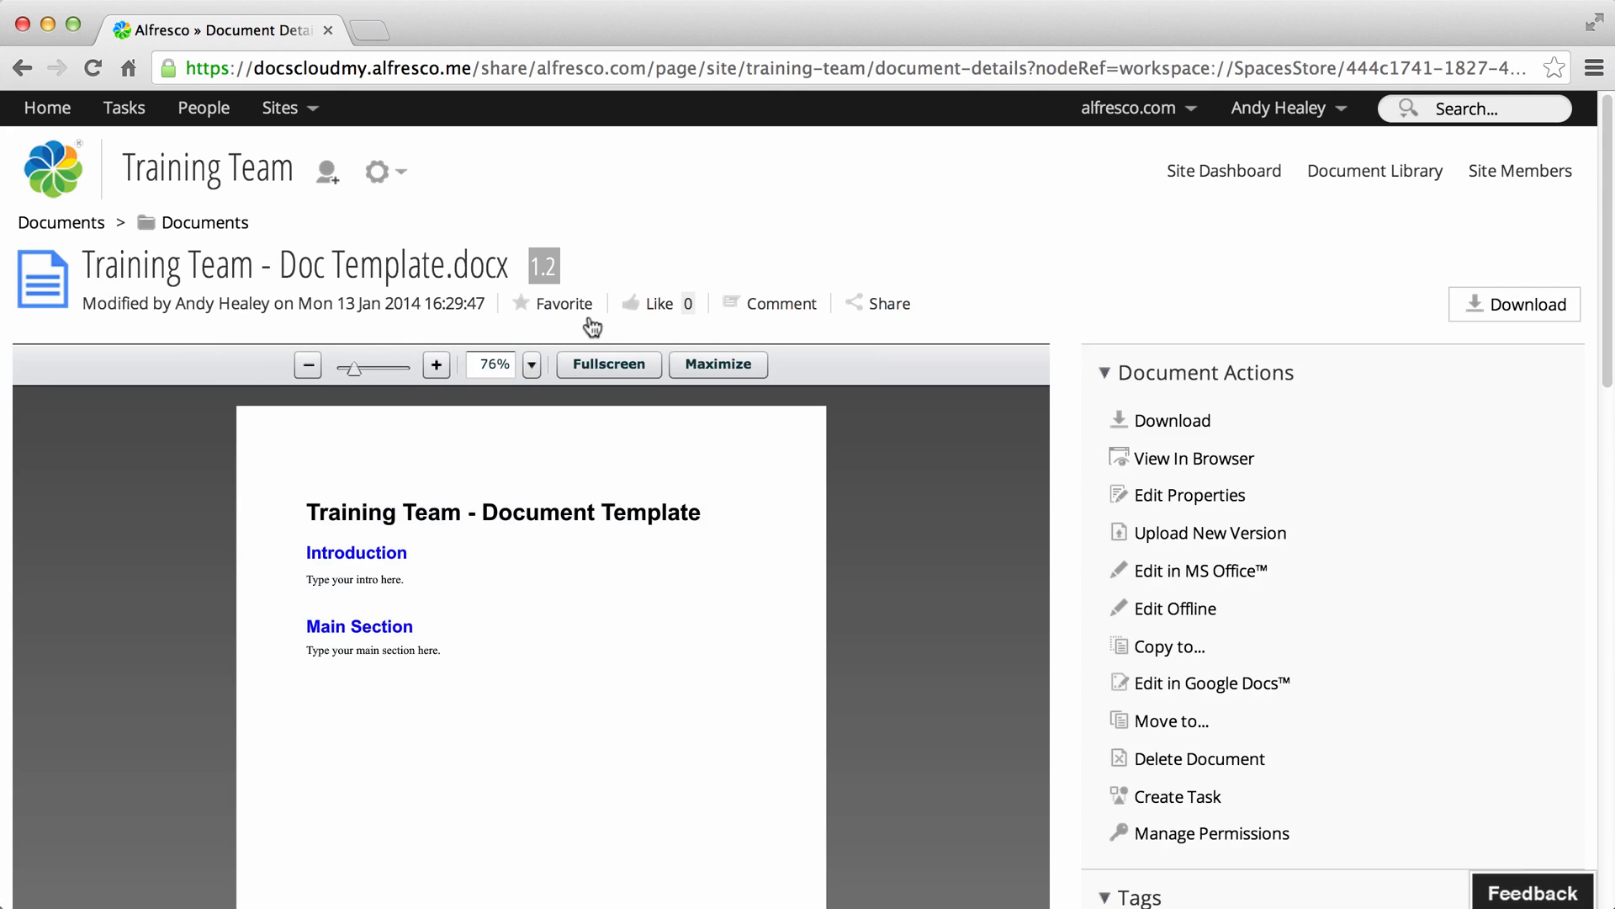
mouse_move(353, 370)
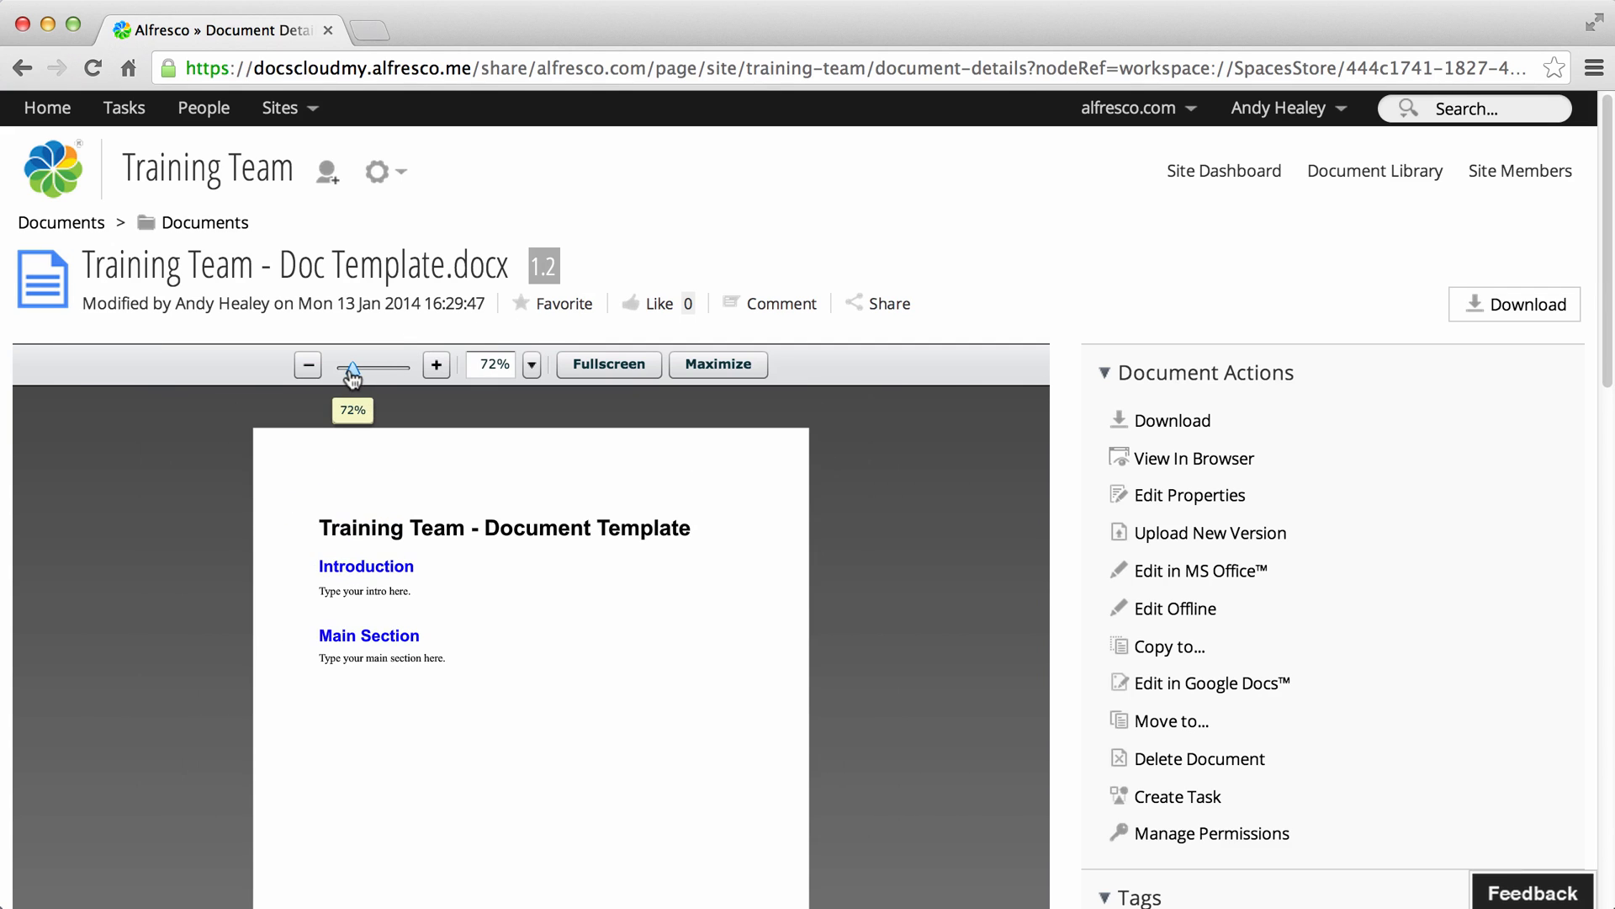
- Shrink the document preview with the zoom slider
click(306, 364)
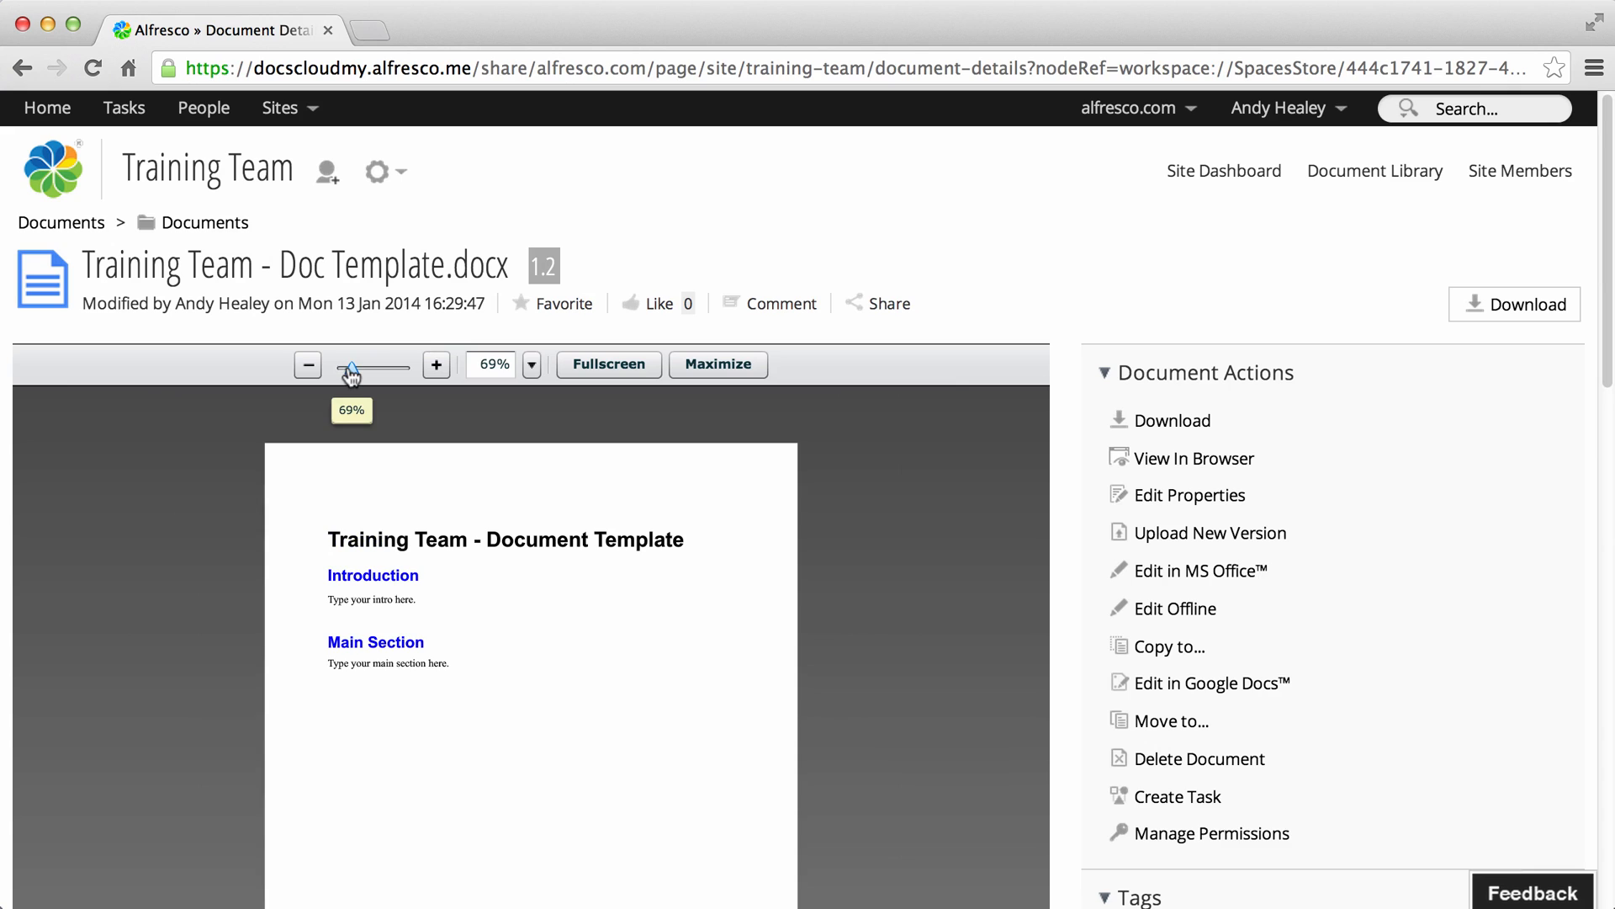
click(436, 363)
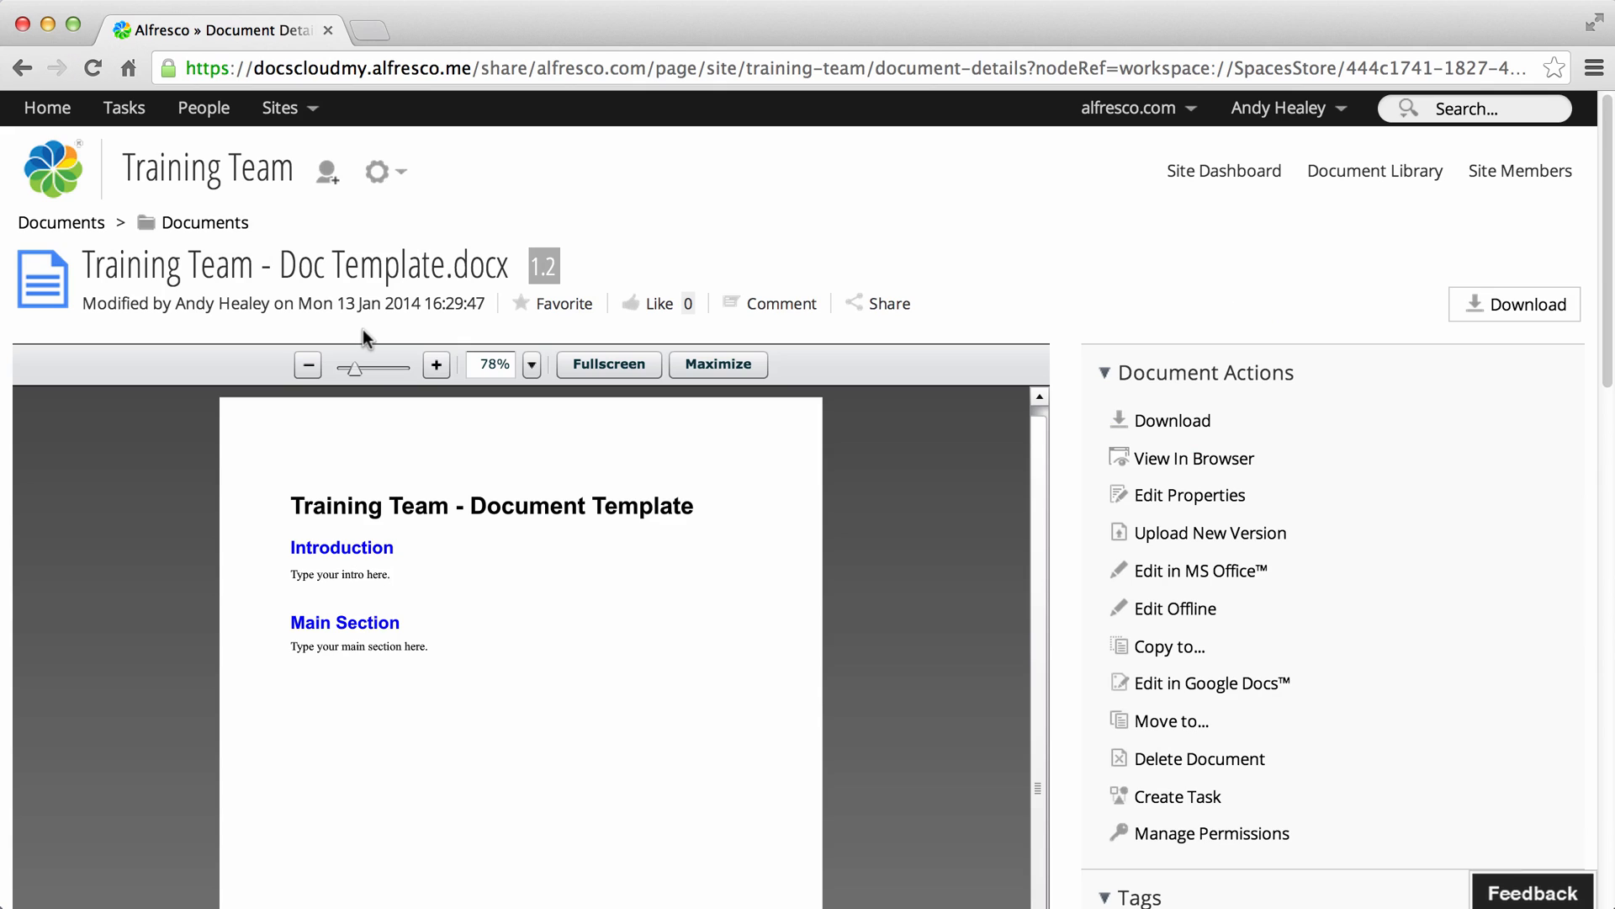
mouse_move(490, 350)
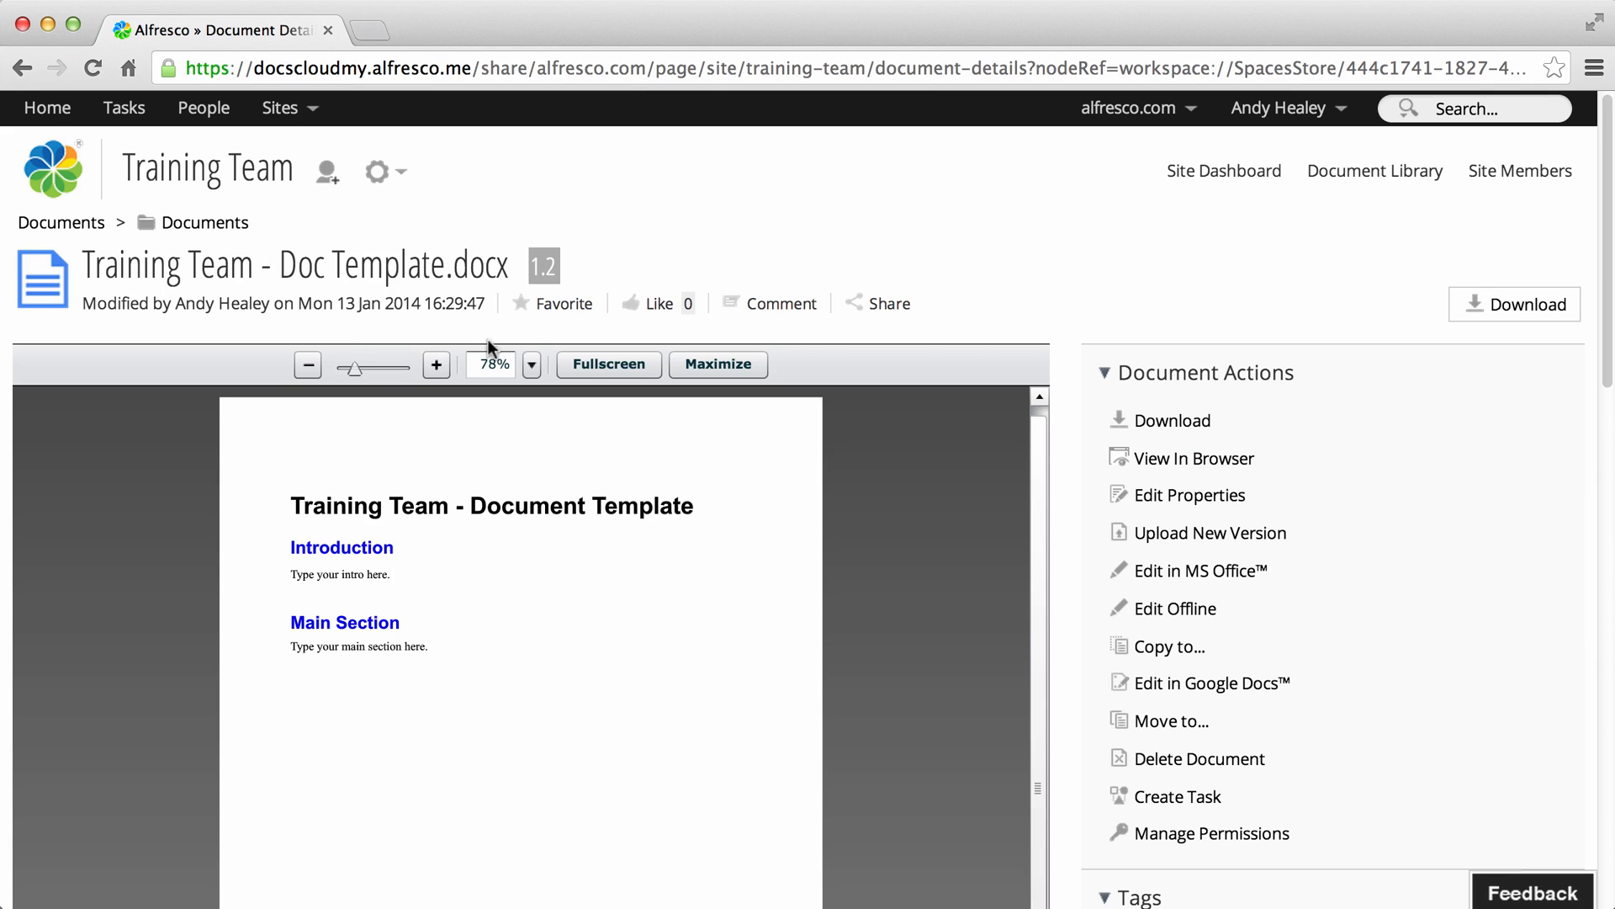
- Collapse the Document Actions panel to reveal tags, share link and properties
click(1105, 372)
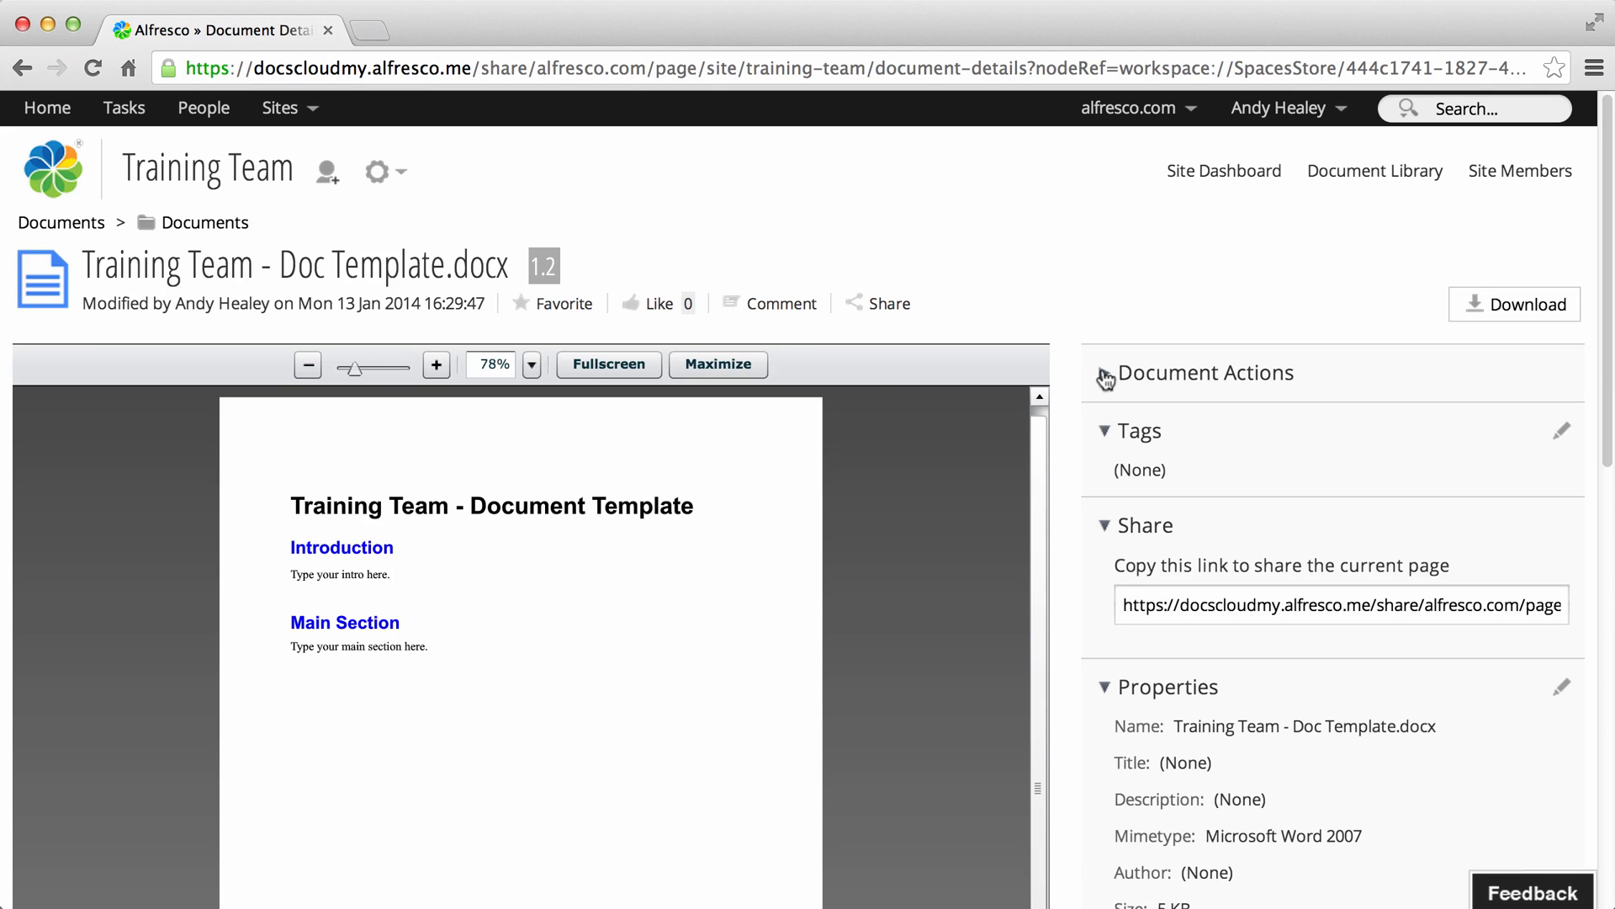
click(1104, 372)
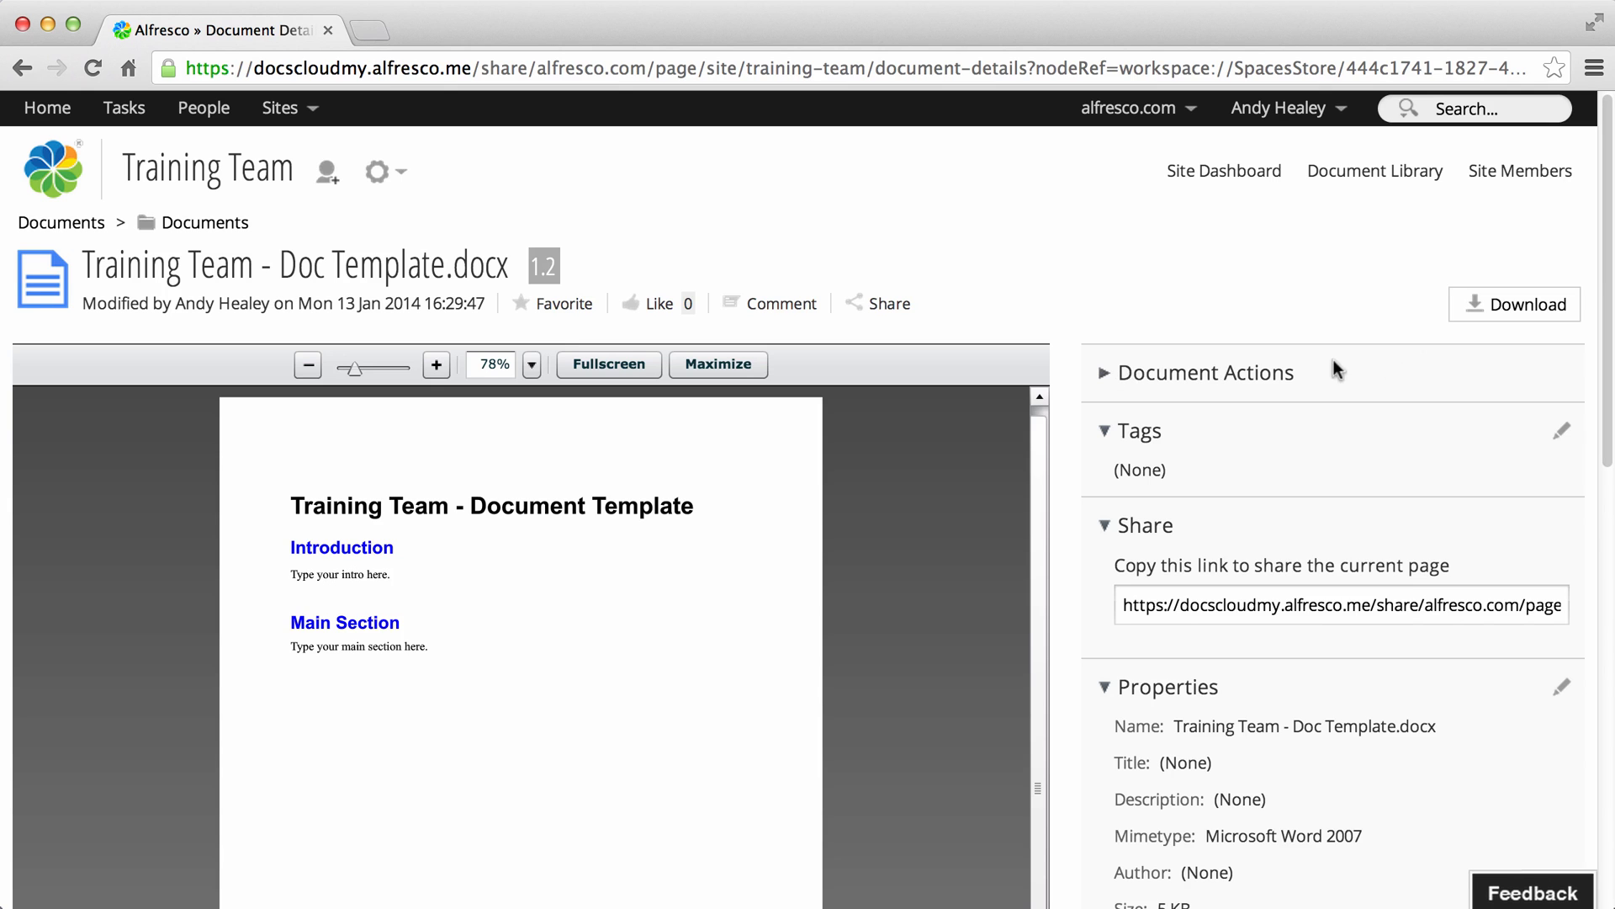
scroll(down, 3)
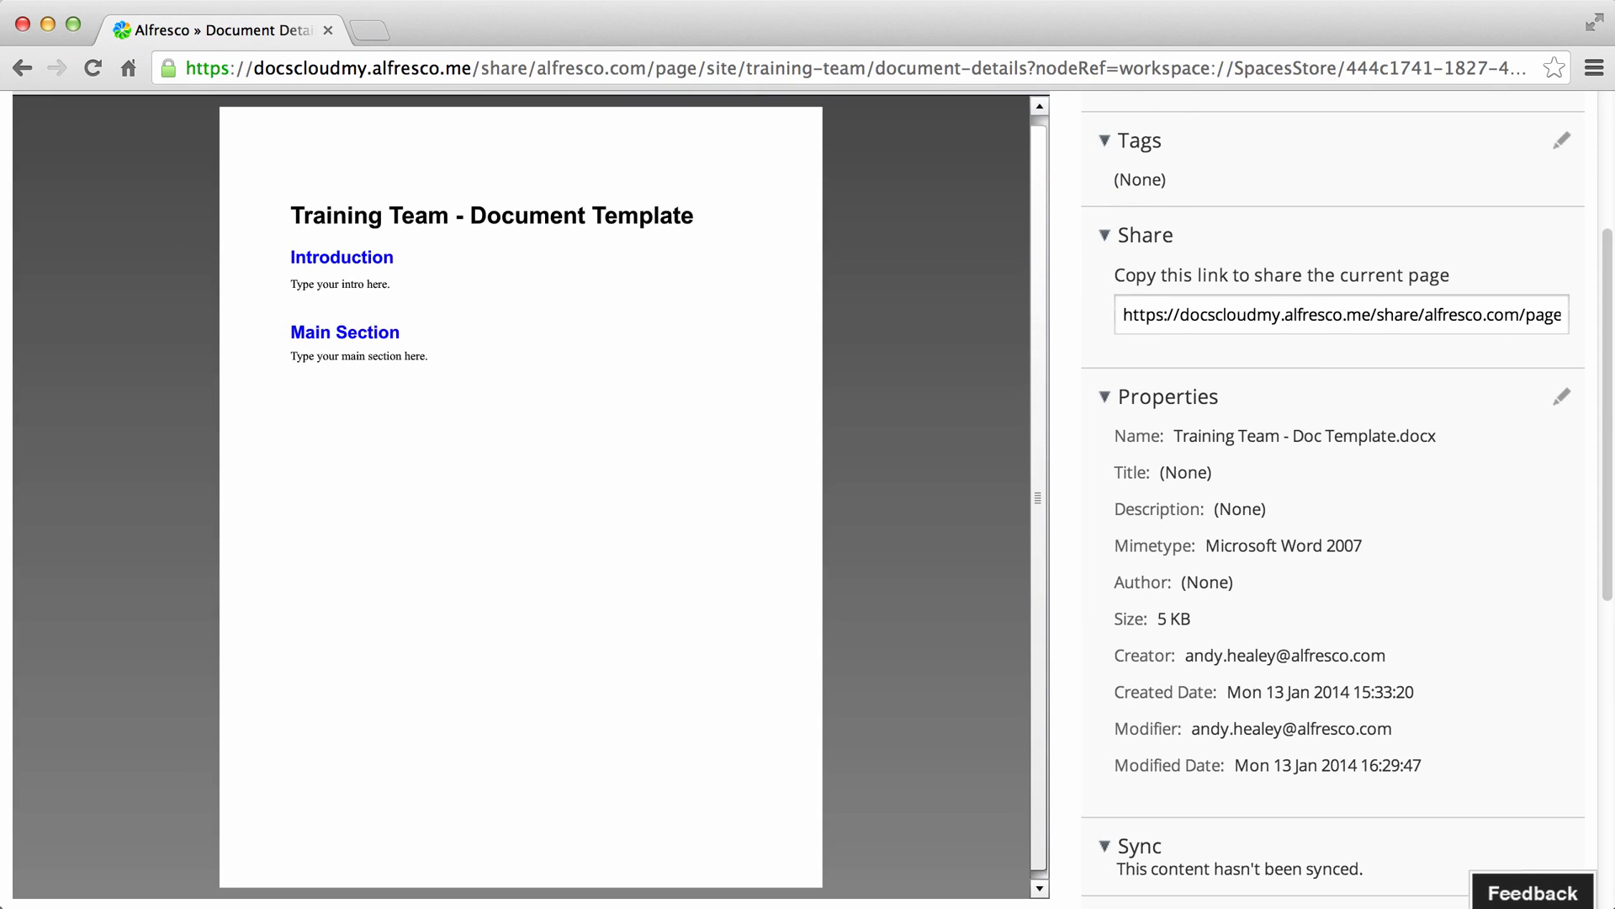
mouse_move(1602, 419)
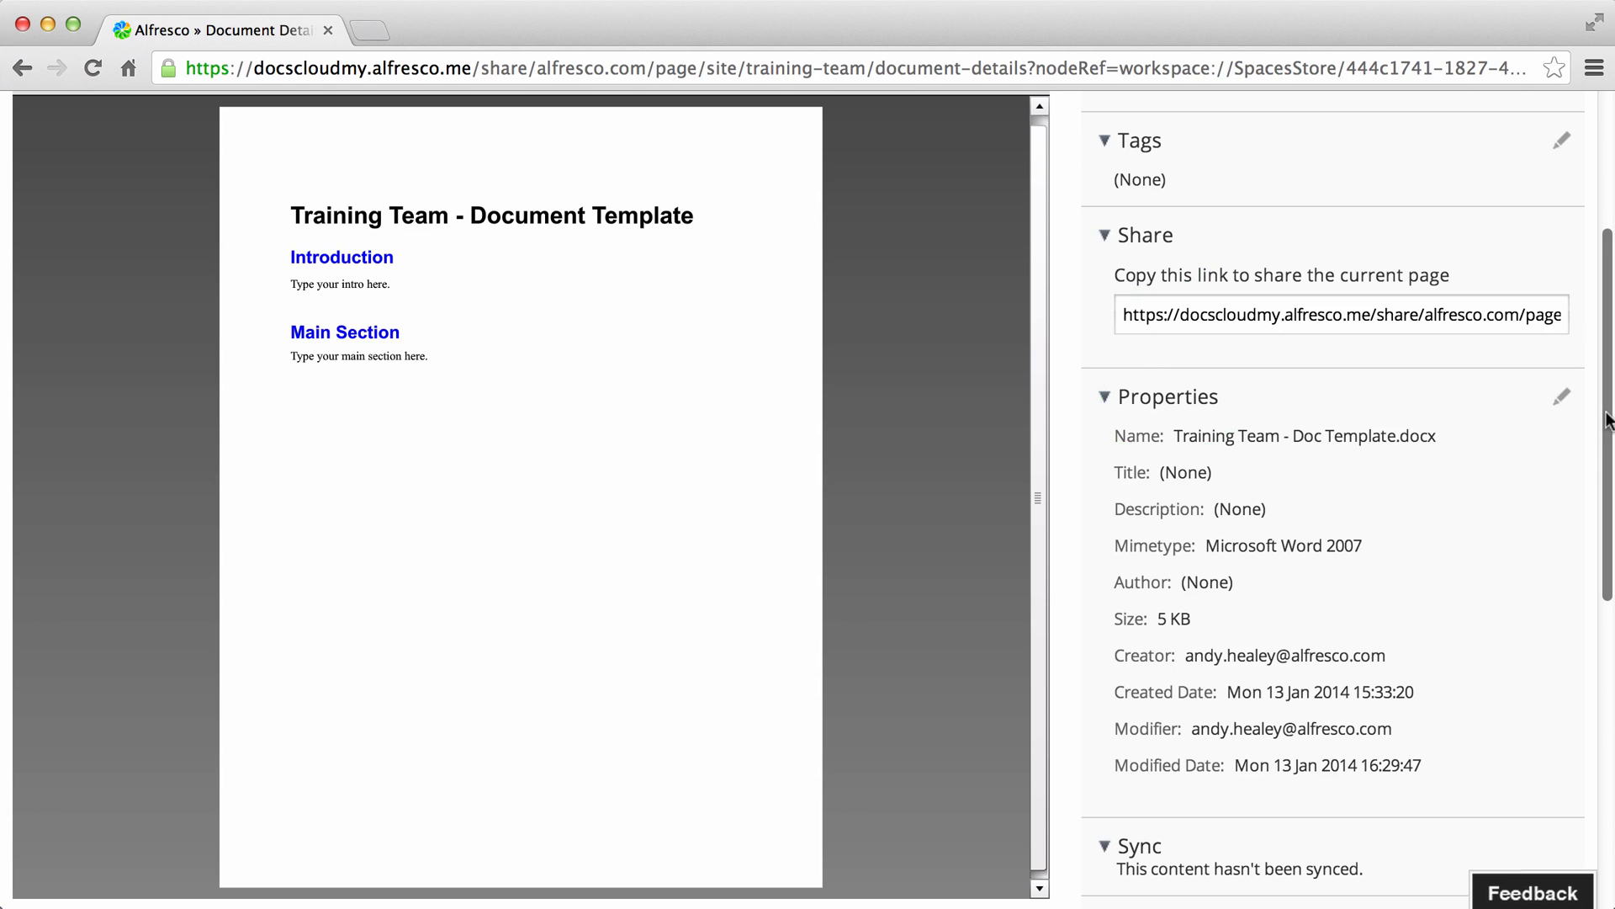
- Scroll past Properties, Sync and Tasks to the Version History listing 1.2, 1.1 and 1.0
scroll(down, 3)
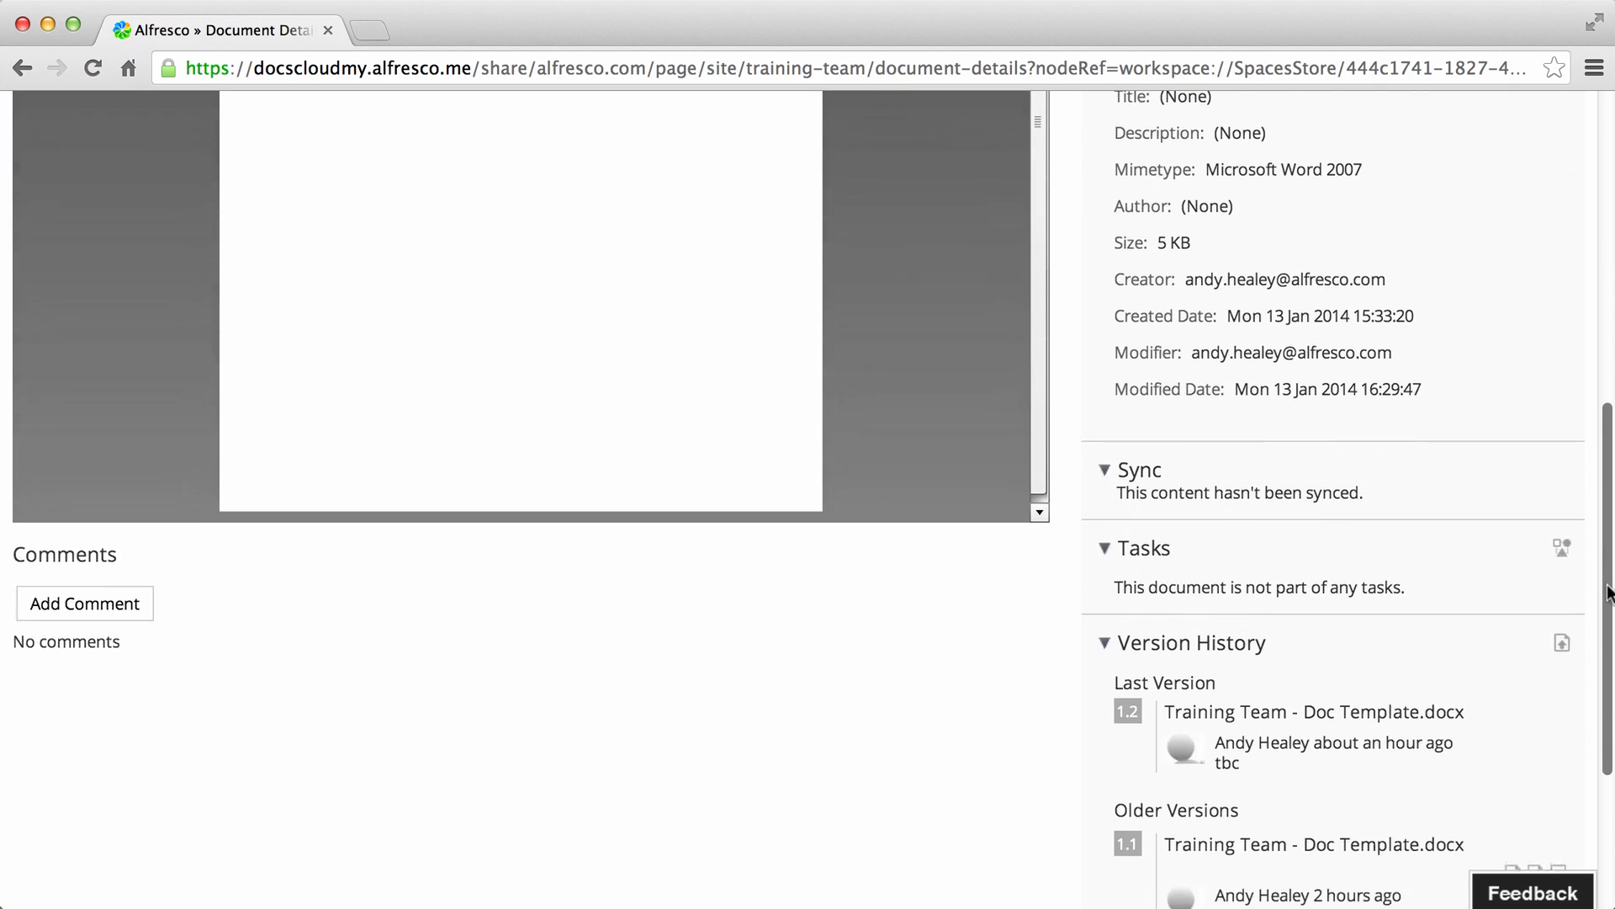
scroll(down, 3)
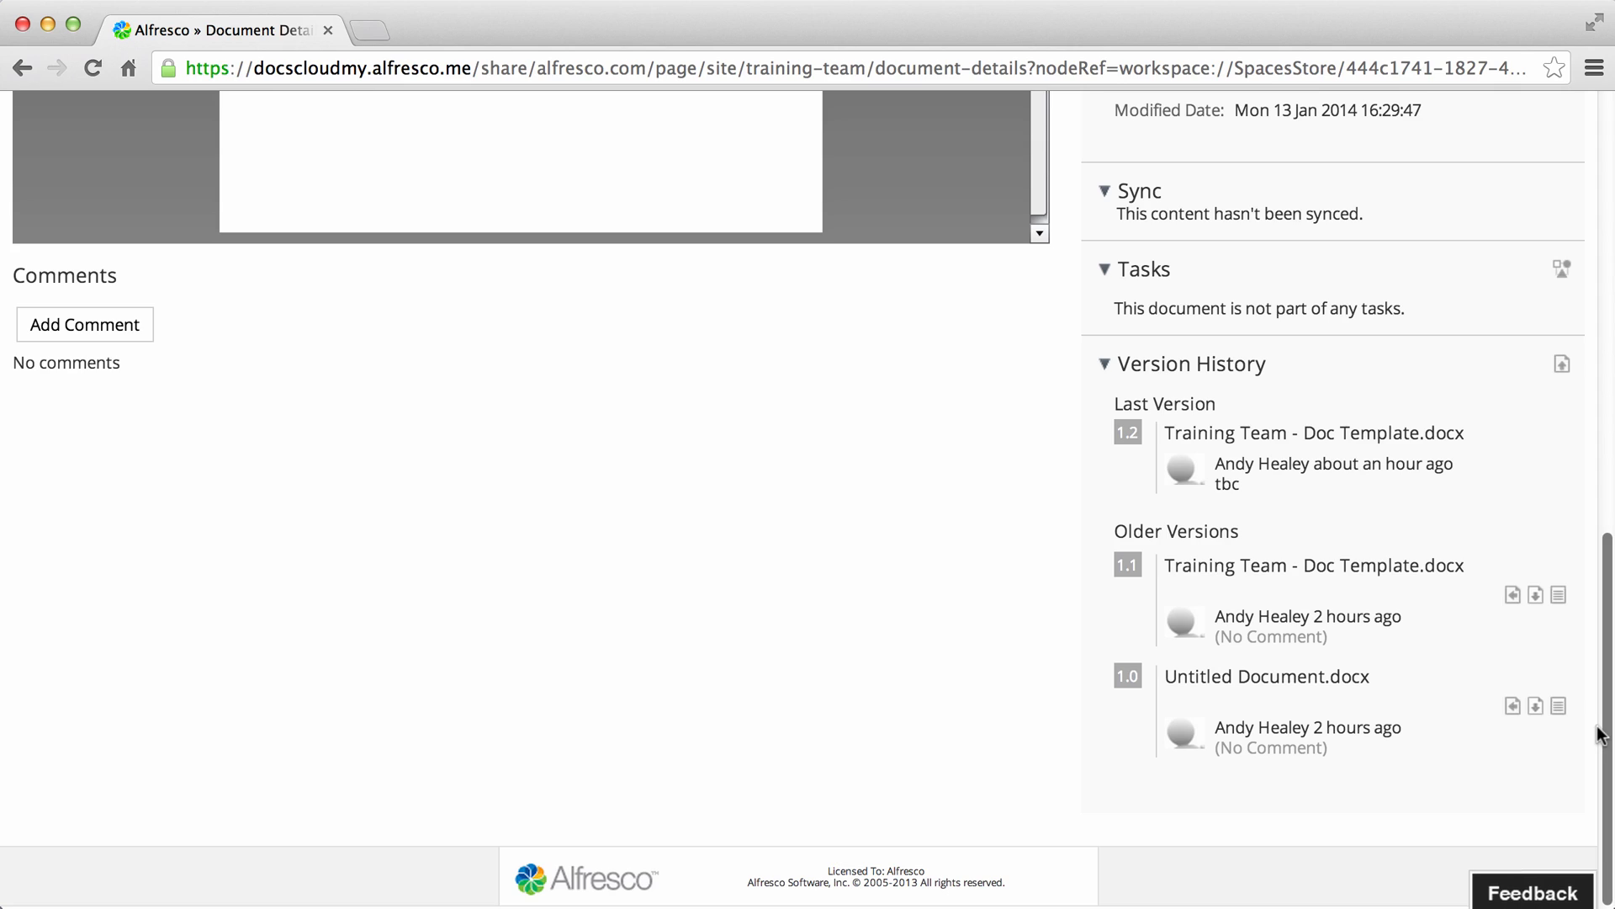